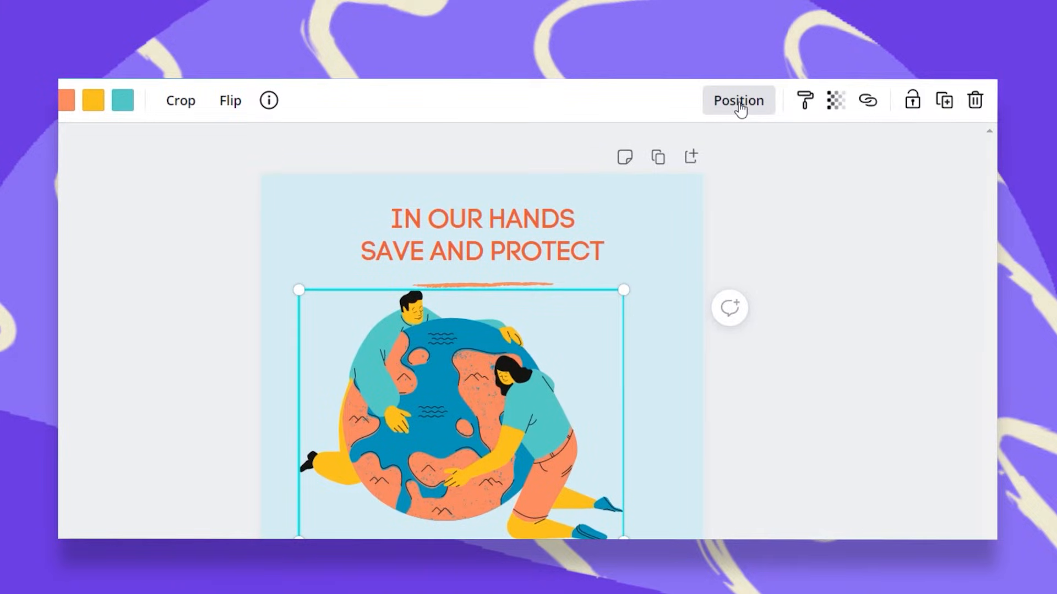
Step: Turn on Show rulers from the View options so rulers line the canvas edges
click(738, 101)
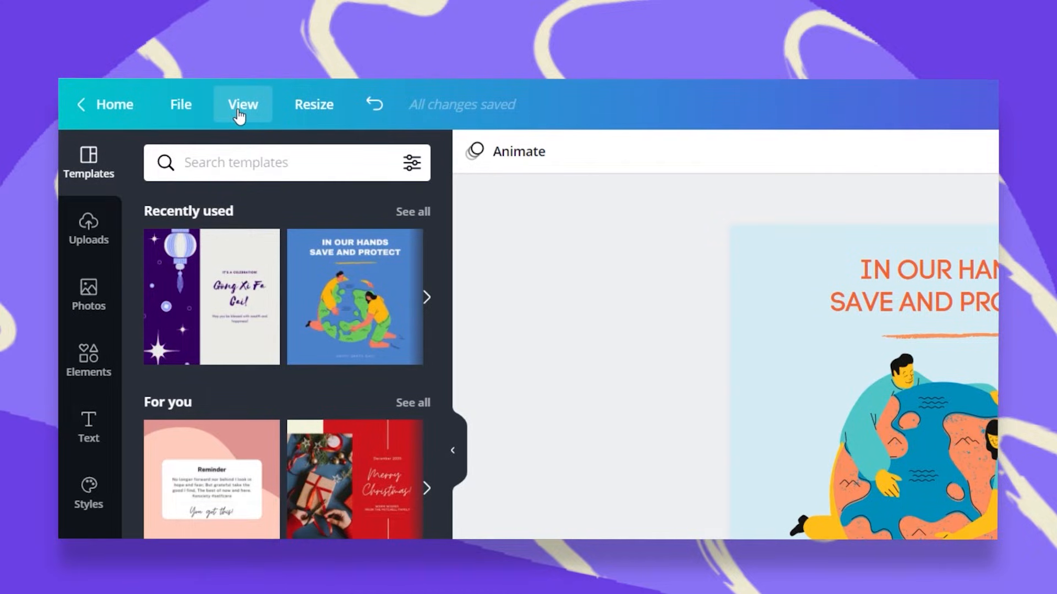
click(242, 104)
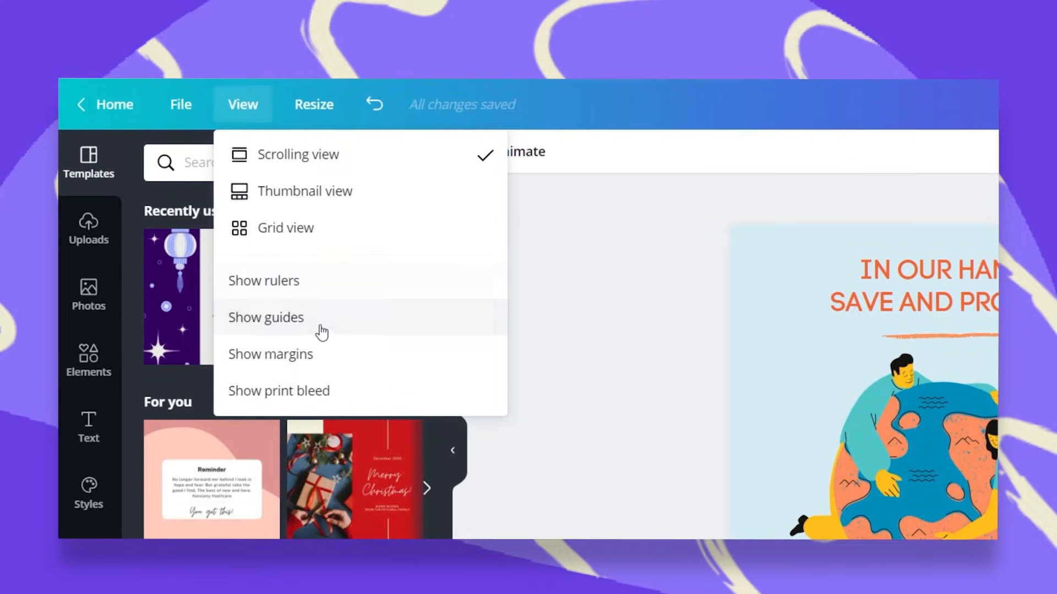
mouse_move(327, 283)
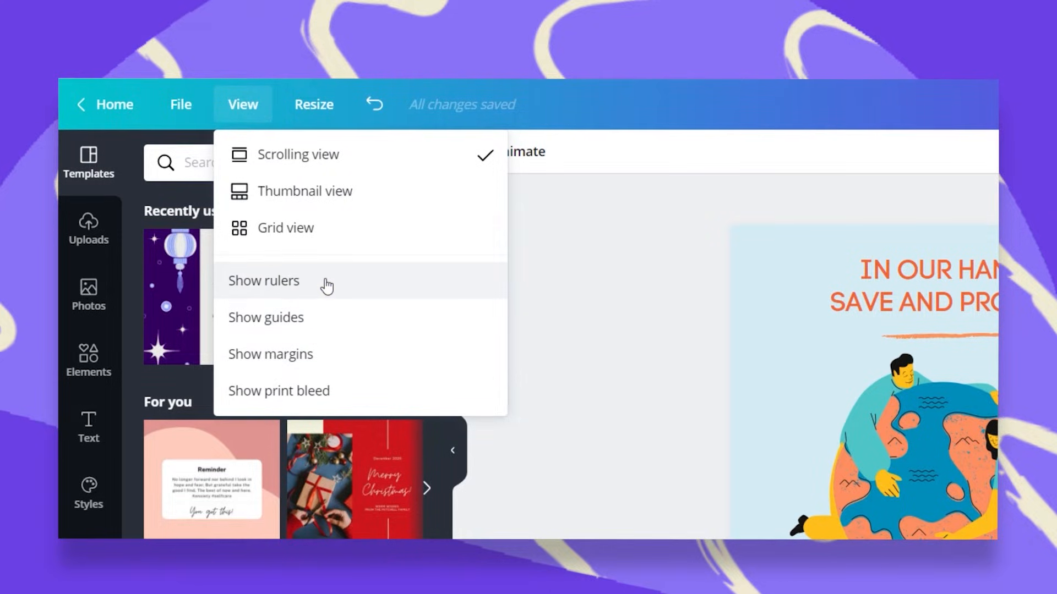
click(263, 281)
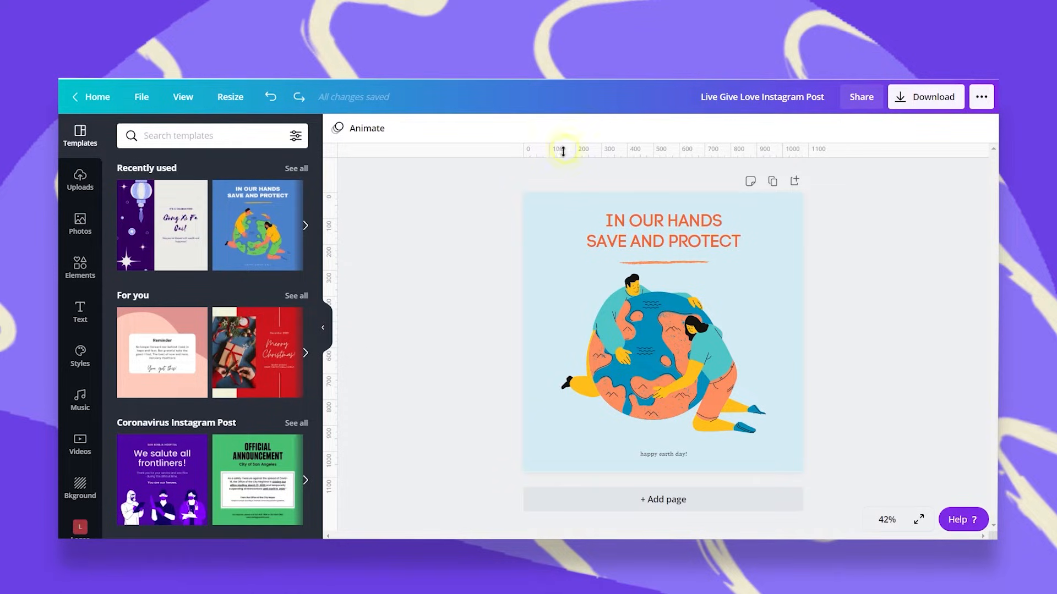
Step: Drag out vertical guides near both side edges and a horizontal guide under the headline
drag(563, 150, 533, 264)
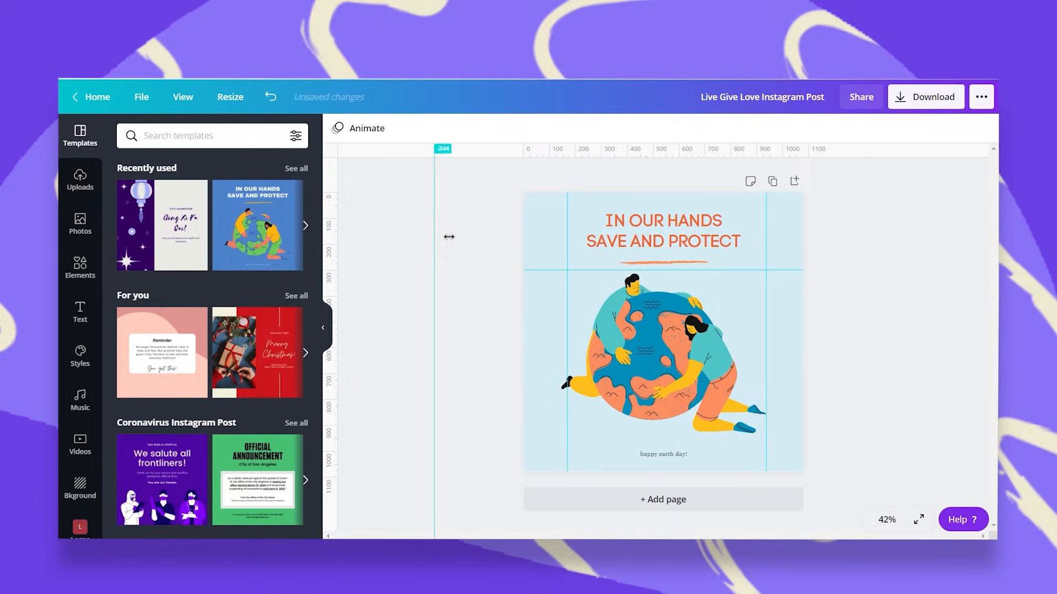
drag(435, 237, 587, 263)
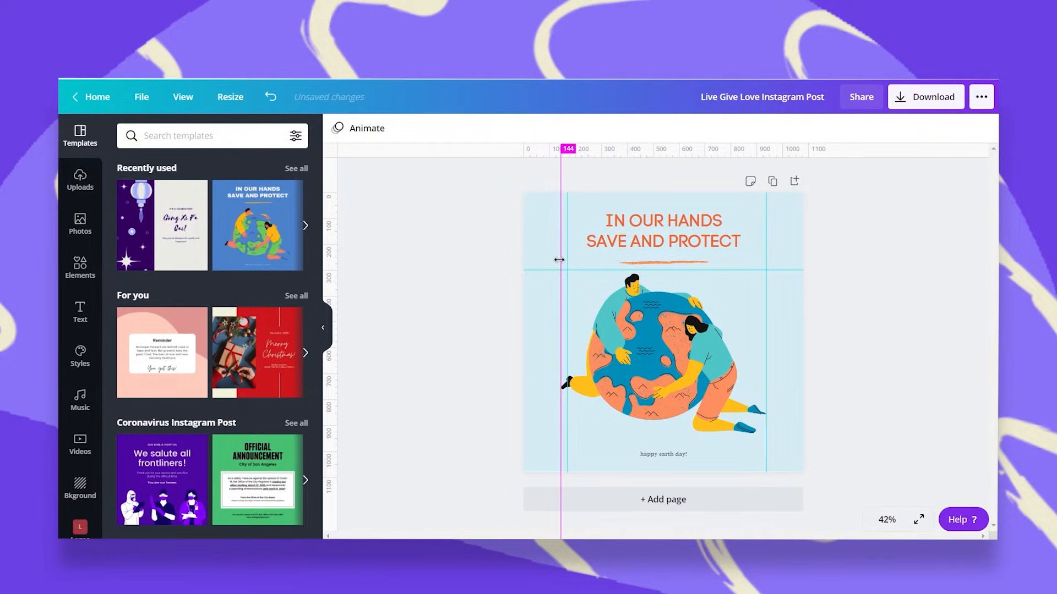
drag(559, 260, 768, 311)
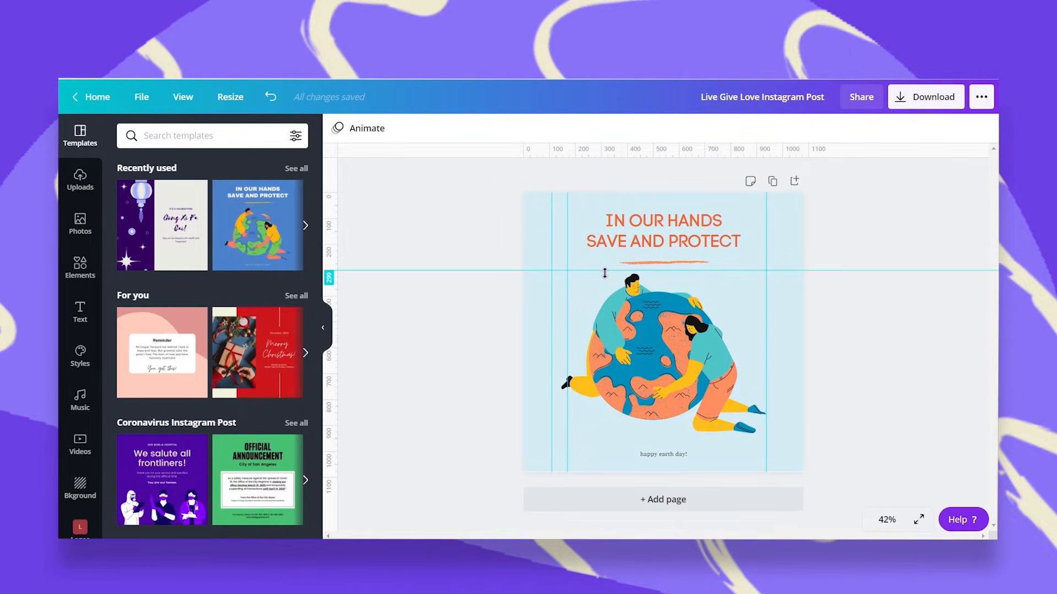
Step: Select page 3 and scroll the canvas to page 2, which carries the same guides
click(771, 181)
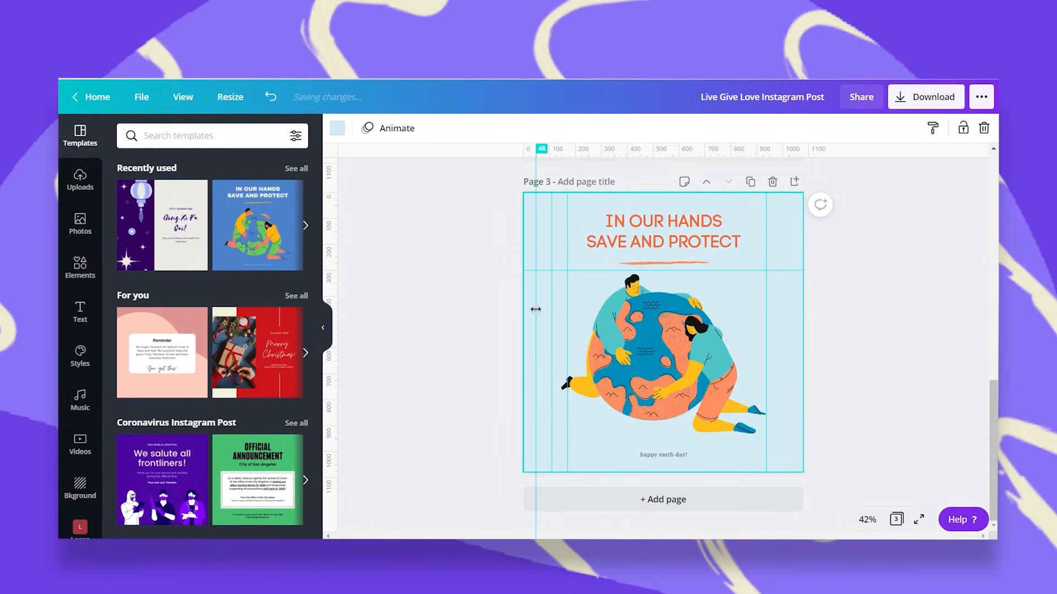
scroll(down, 3)
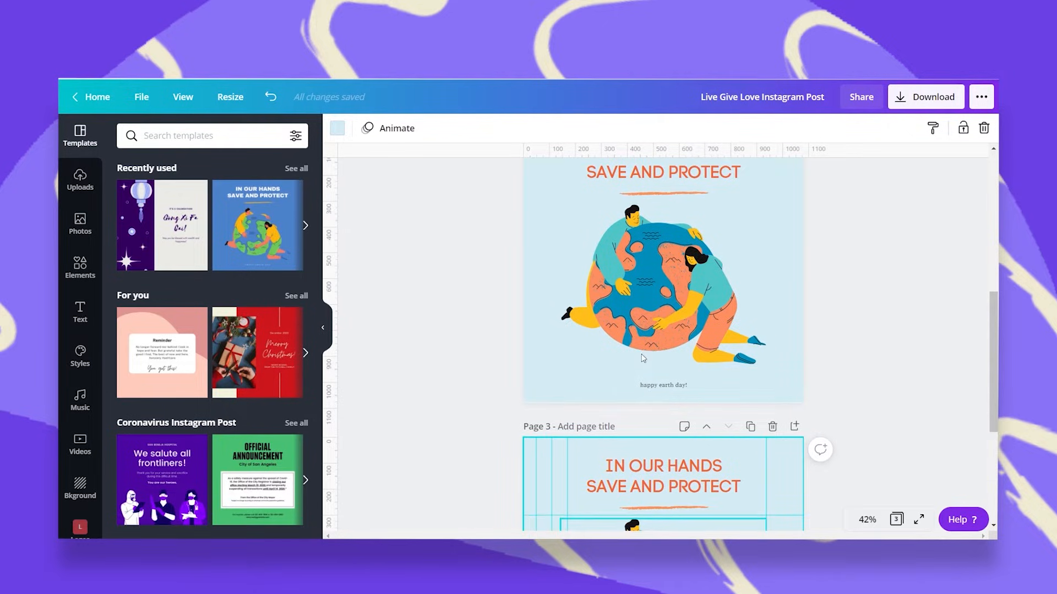
scroll(down, 3)
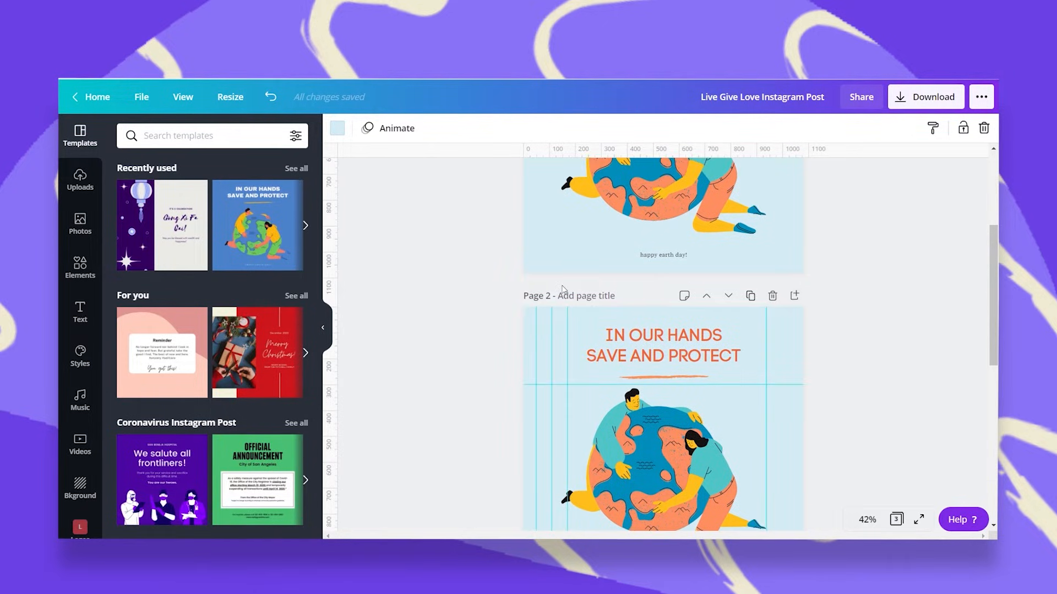
scroll(down, 3)
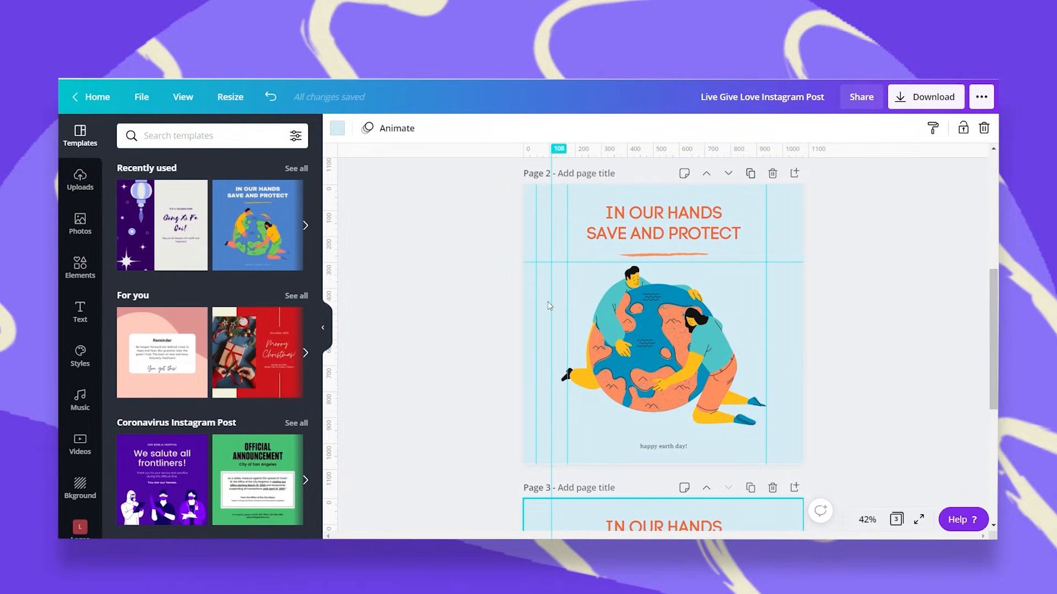
Step: Drag every guide back onto the rulers so the pages have no guides left
drag(552, 290, 464, 290)
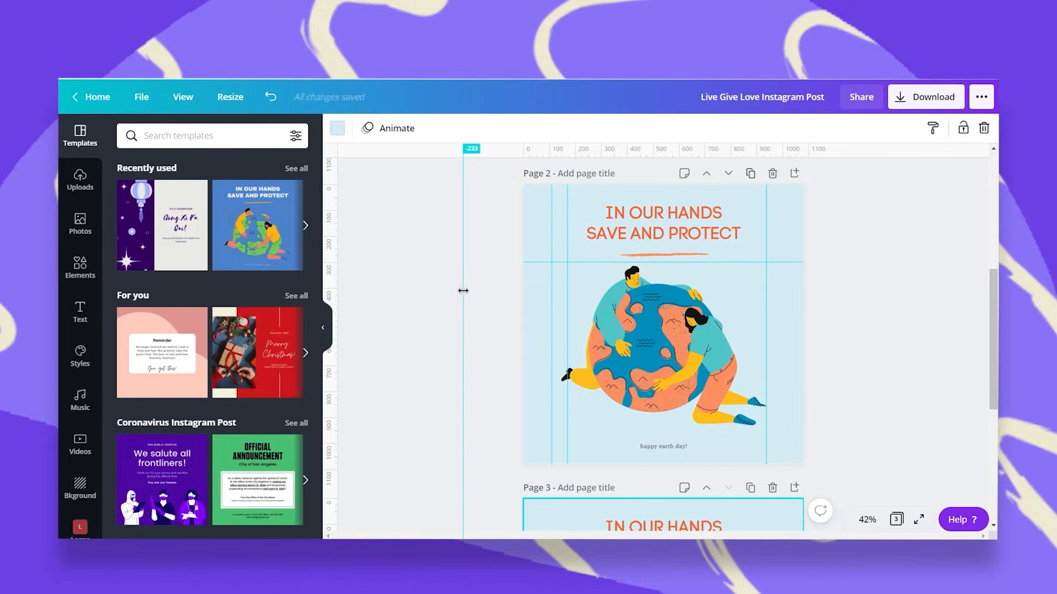
drag(463, 291, 524, 295)
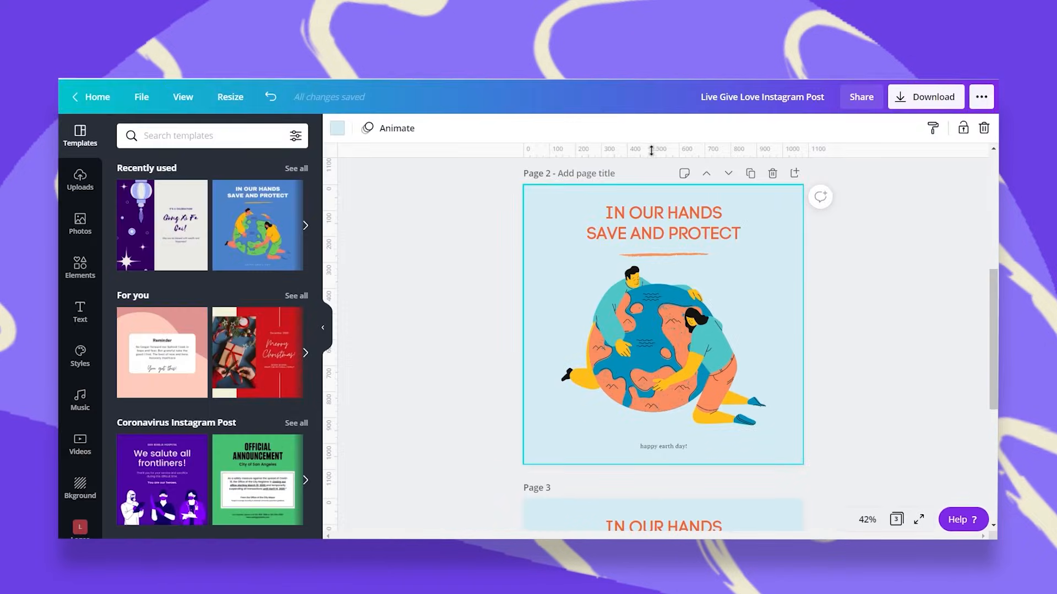
mouse_move(593, 150)
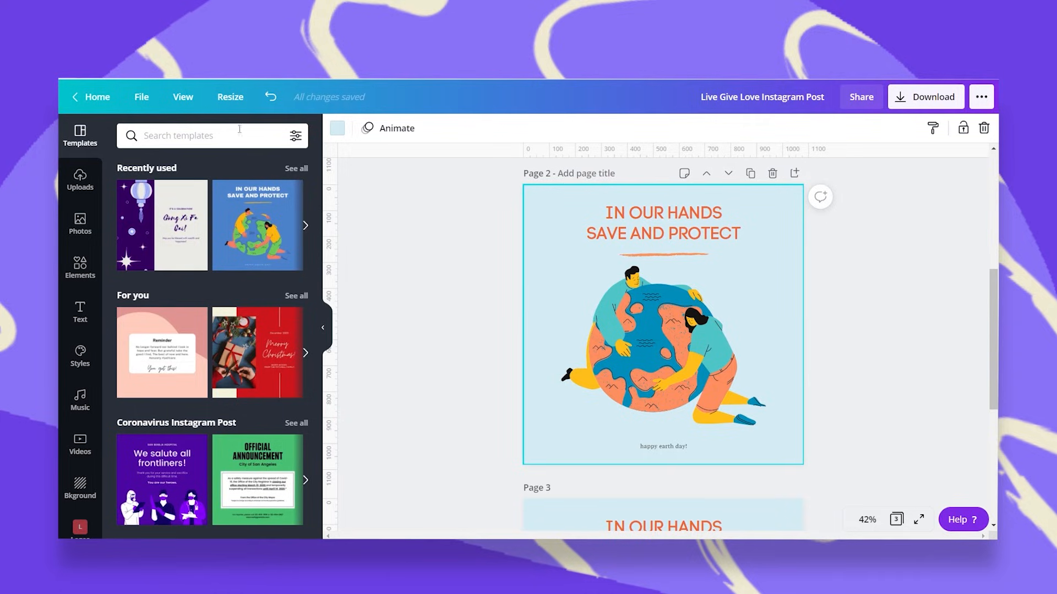
Step: Uncheck Show rulers in the View options to hide the rulers again
click(182, 97)
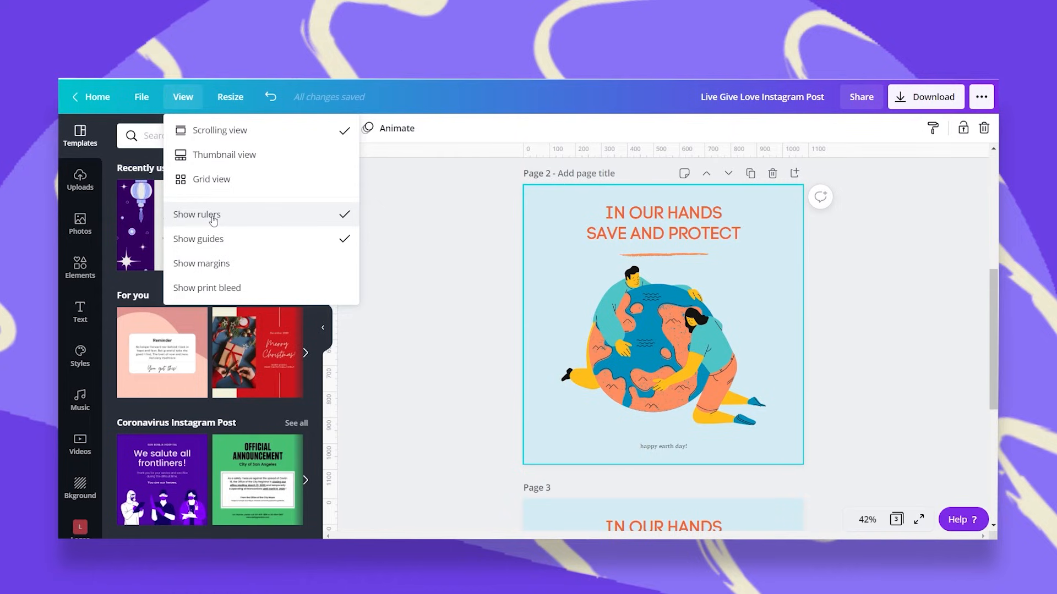
click(196, 215)
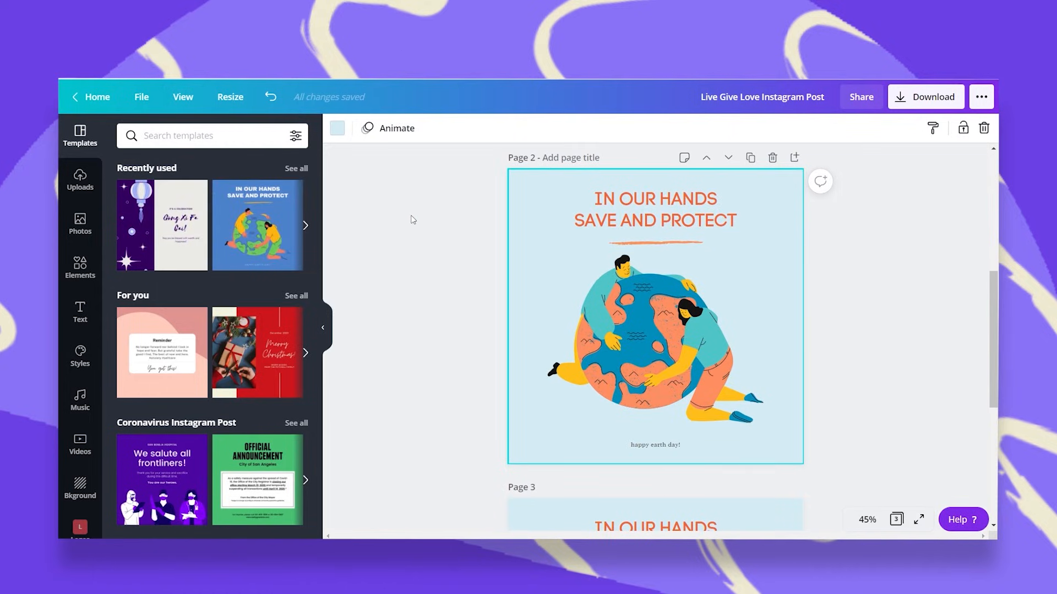